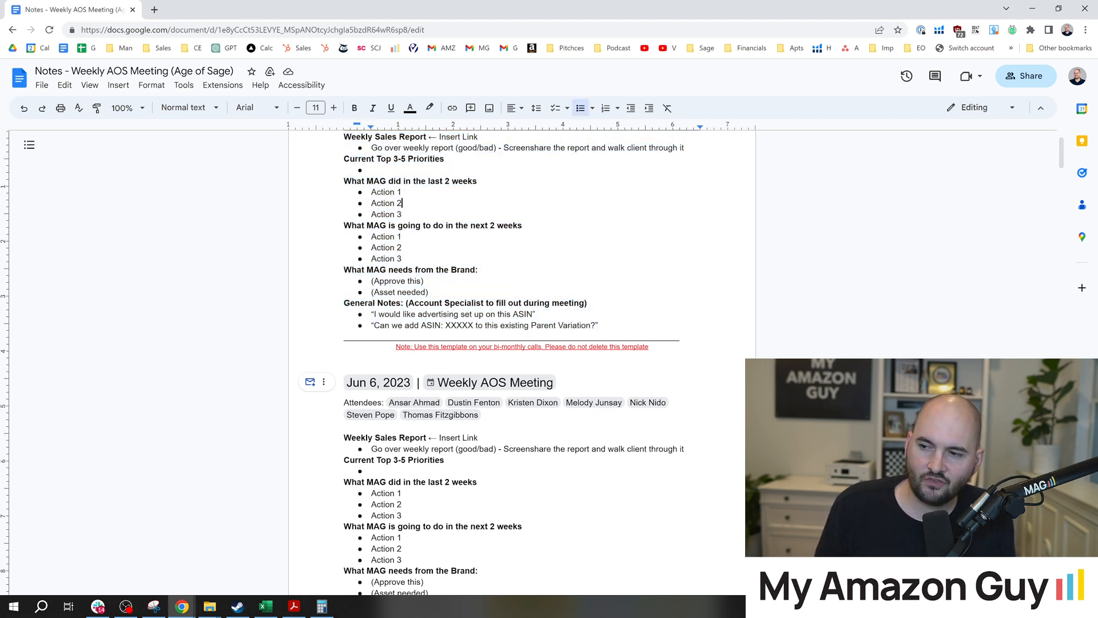
Step: Scroll down through the meeting transcript to review its content
triple_click(433, 225)
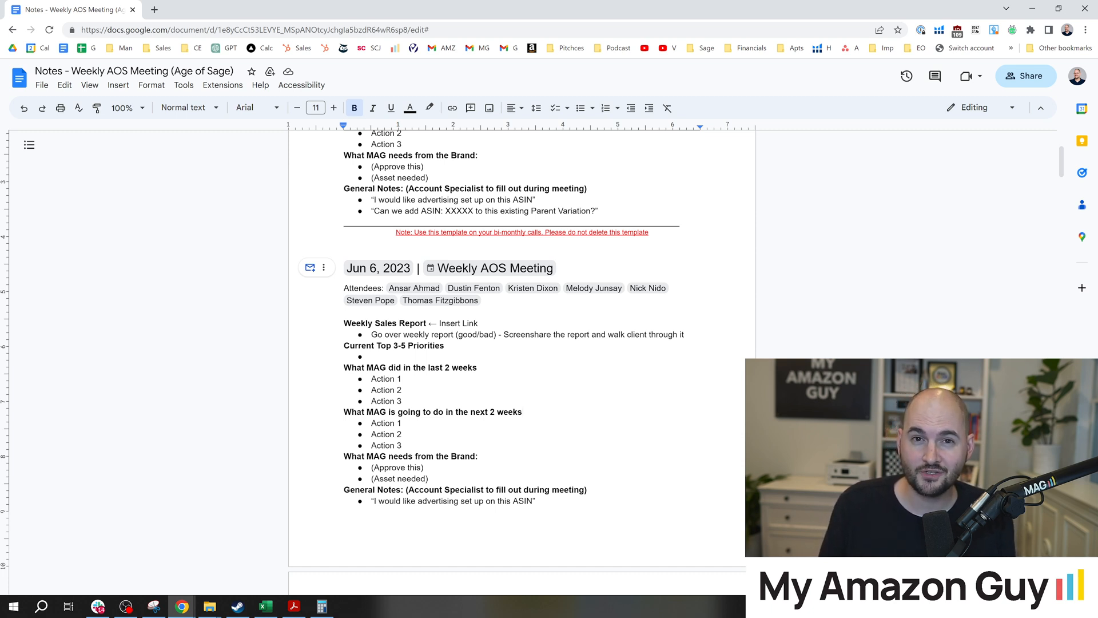
scroll(down, 3)
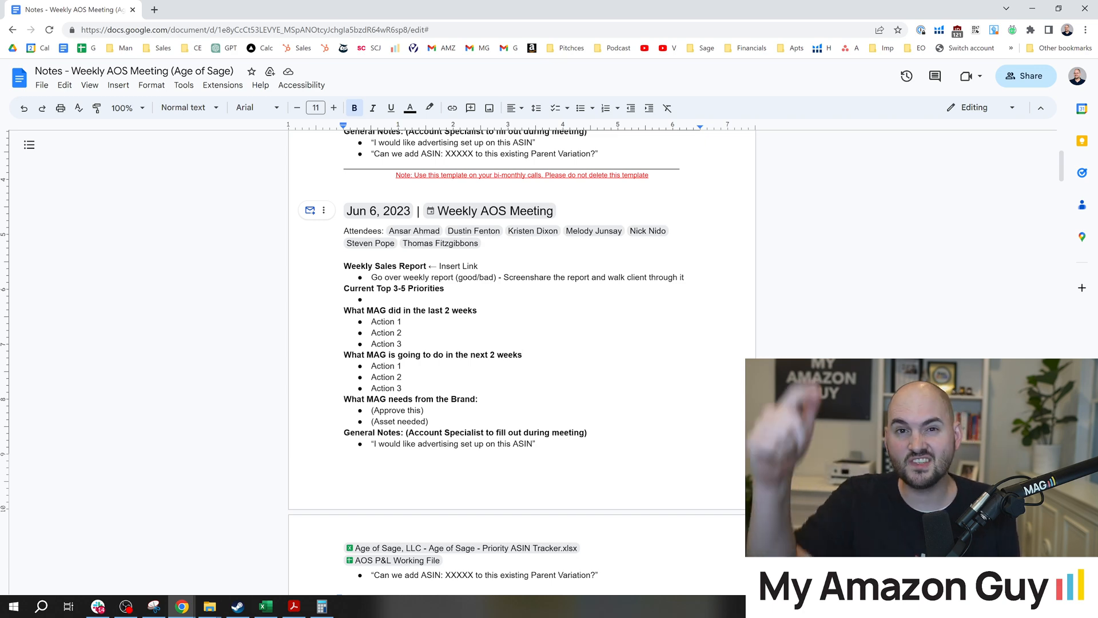
scroll(down, 3)
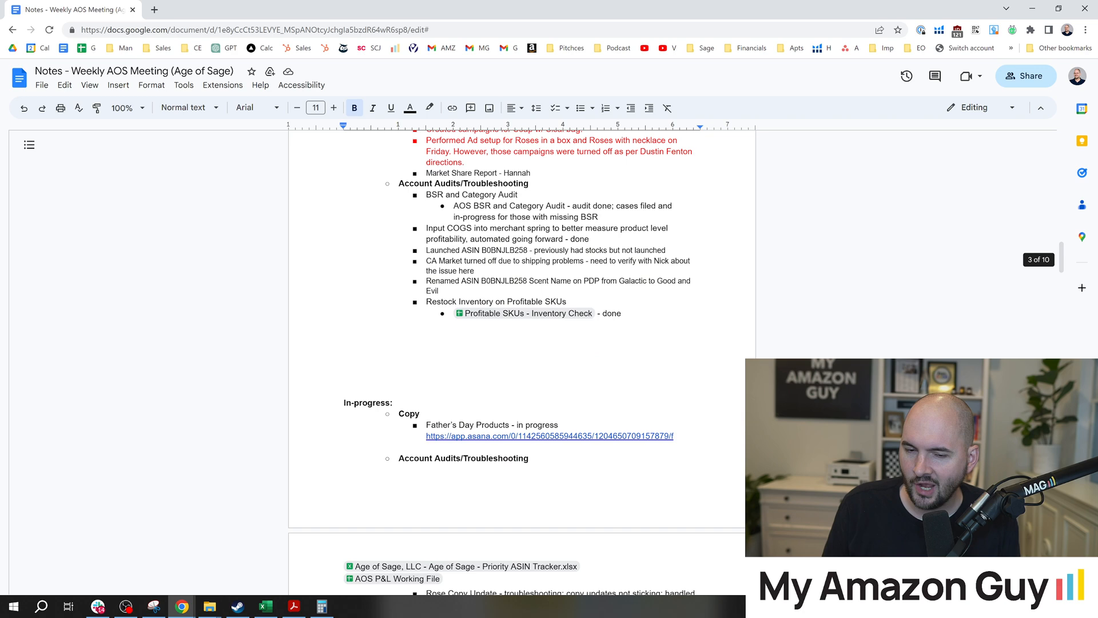
scroll(down, 3)
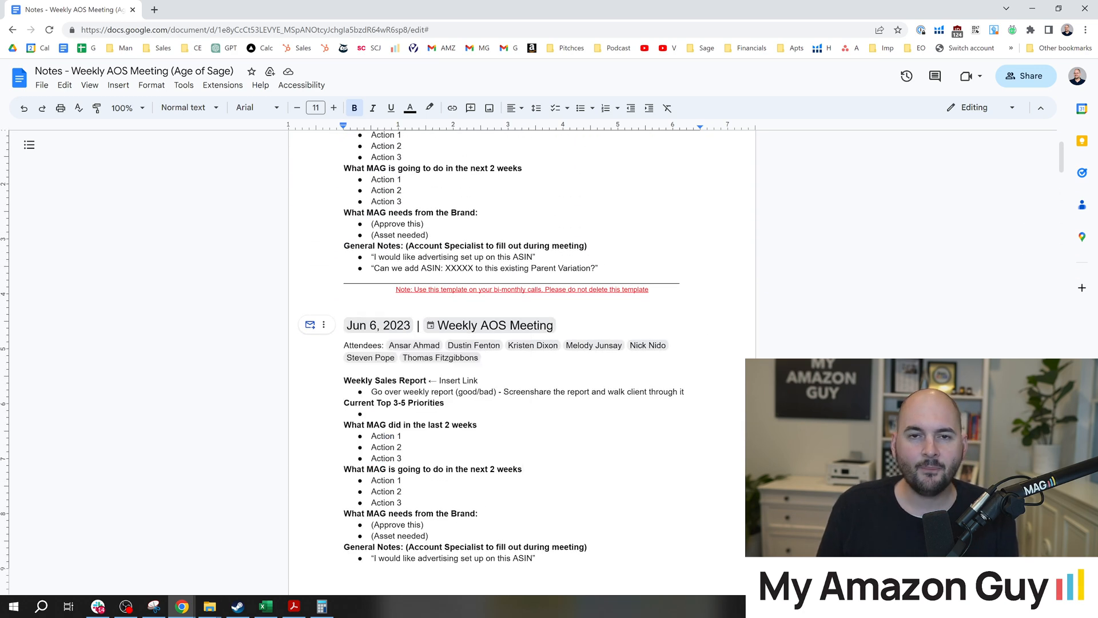
scroll(down, 3)
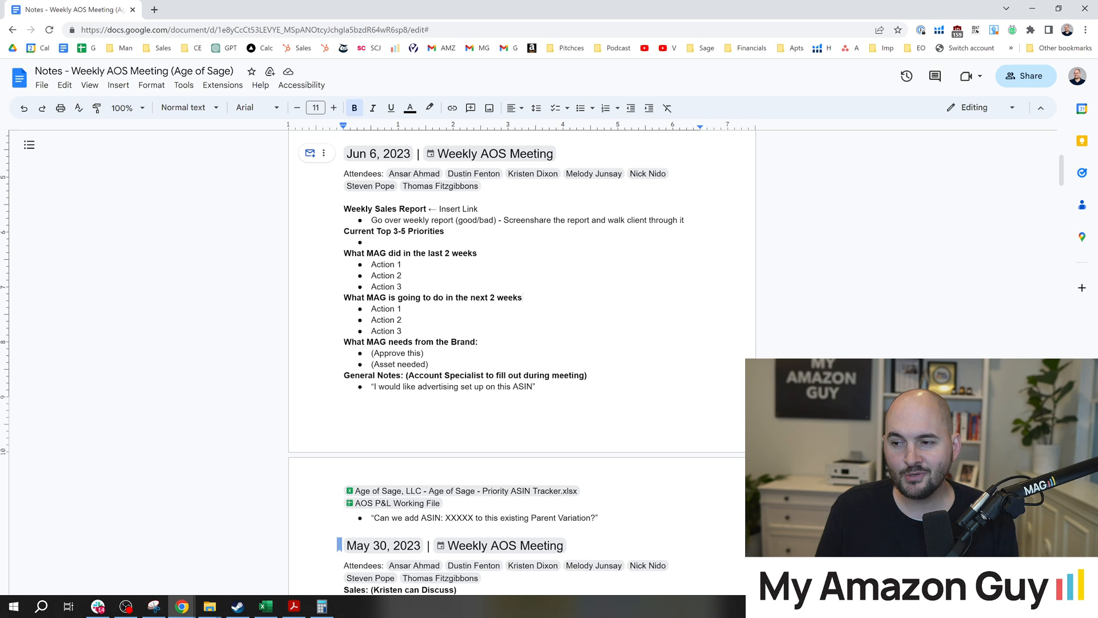
scroll(down, 3)
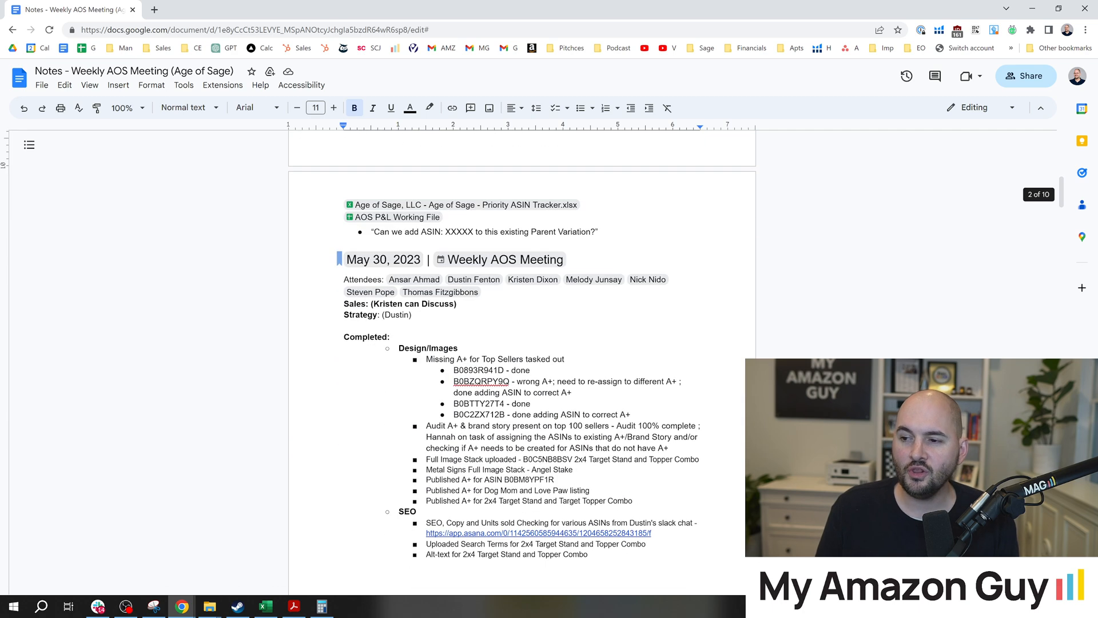
scroll(down, 3)
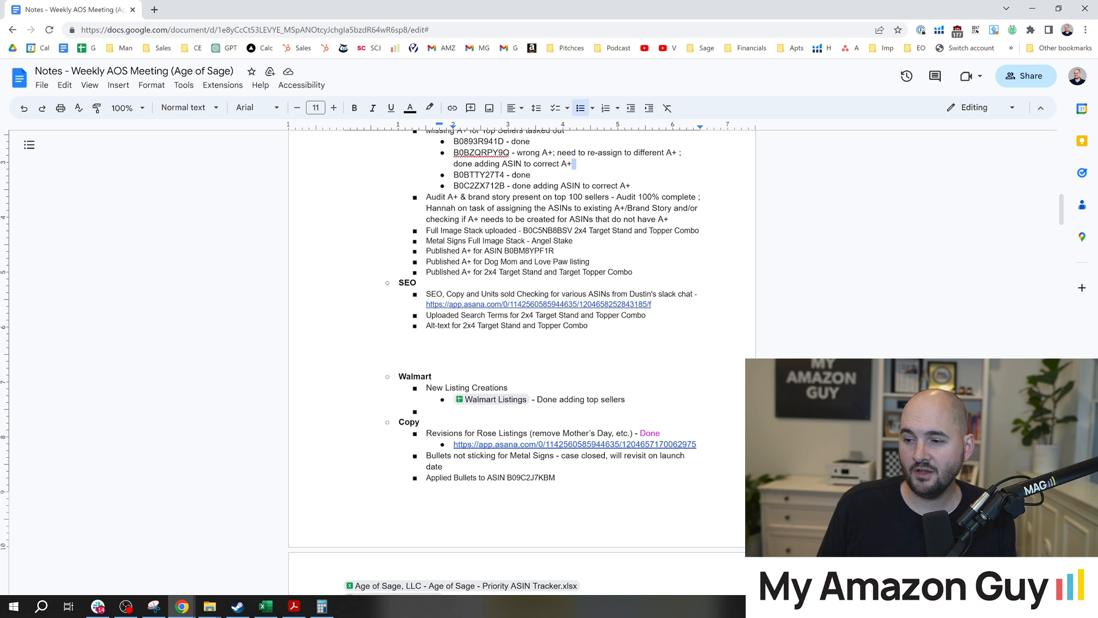
mouse_move(495, 400)
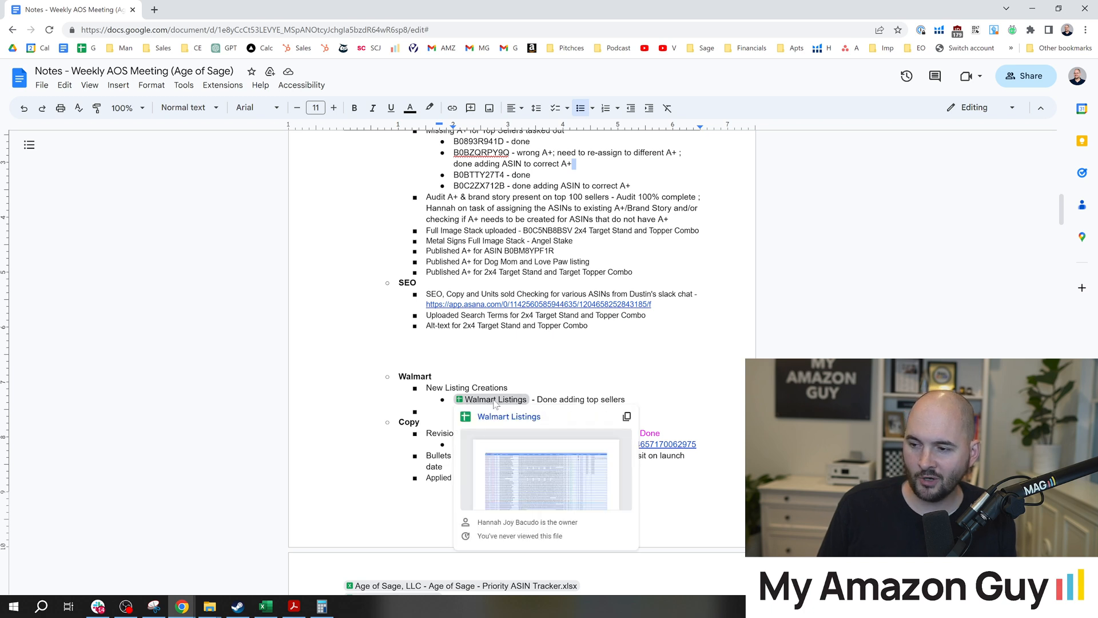
mouse_move(511, 412)
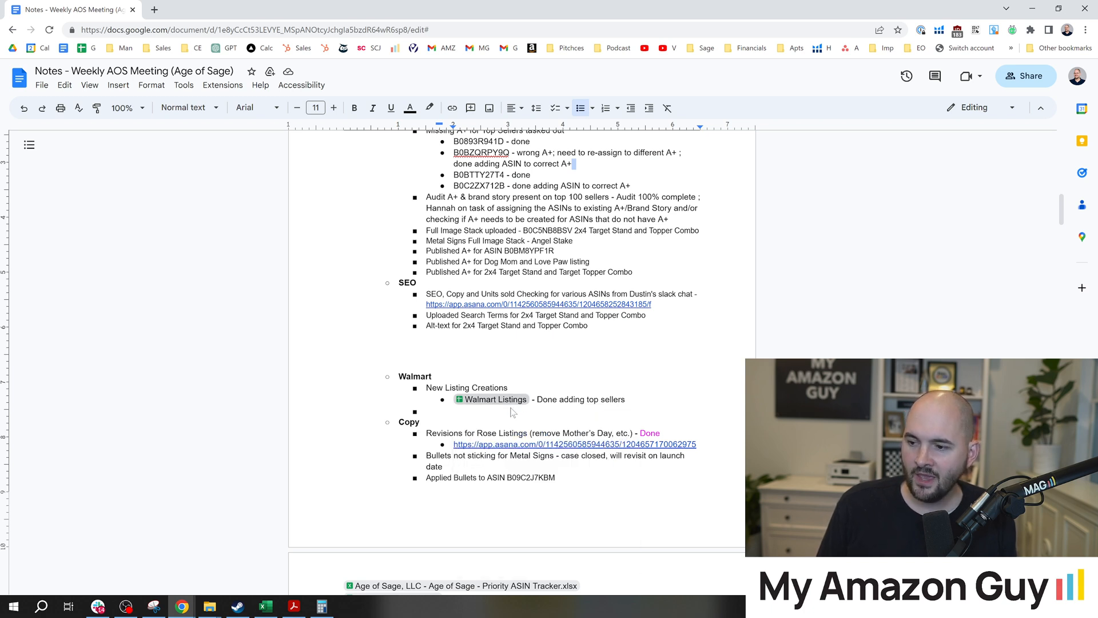
mouse_move(496, 399)
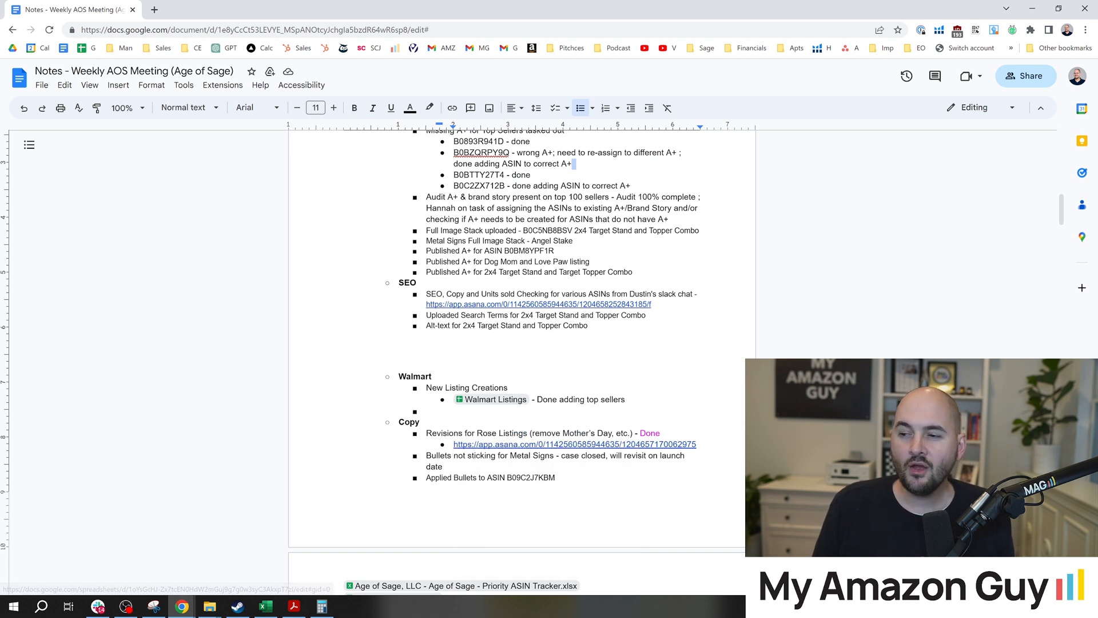
Step: Search the transcript with Find for the word 'topic', highlighting its single match
click(296, 108)
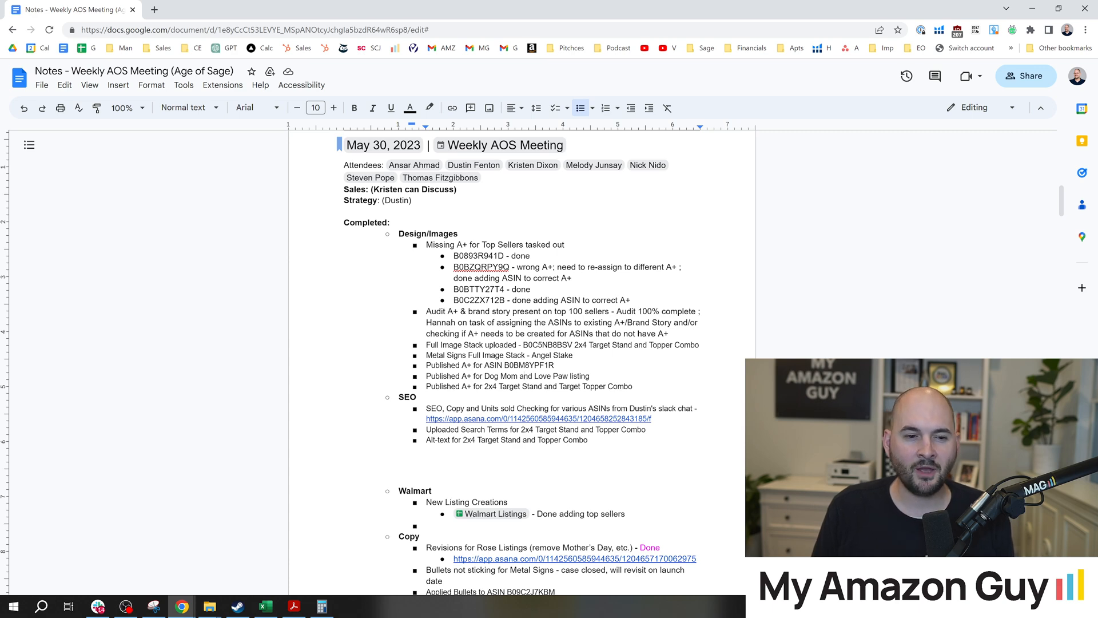
click(343, 9)
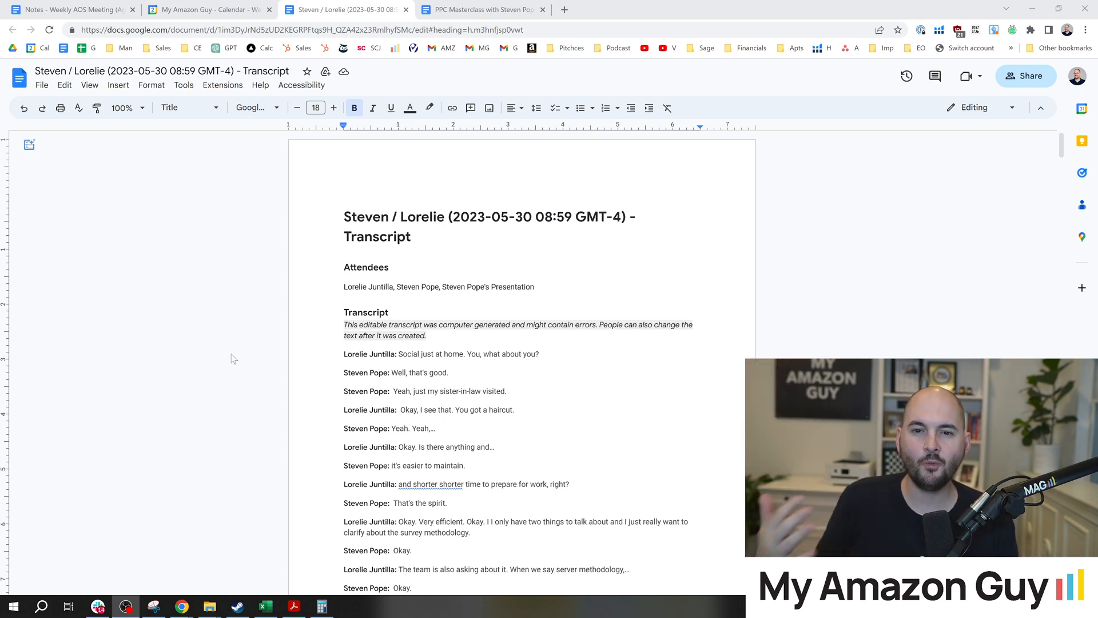
key(Ctrl+f)
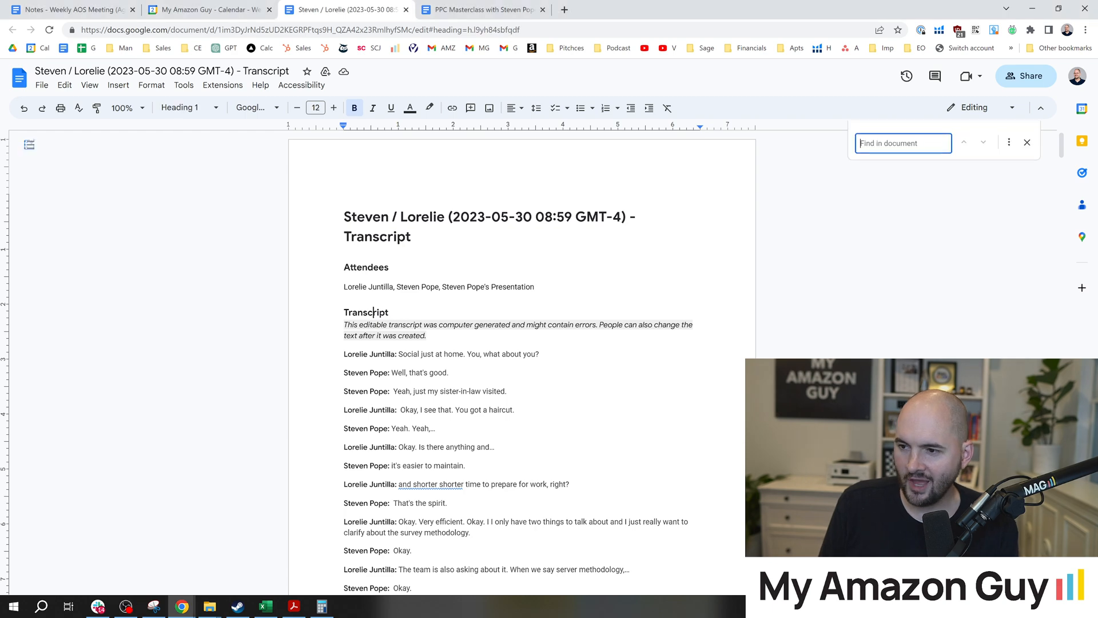
text(topic)
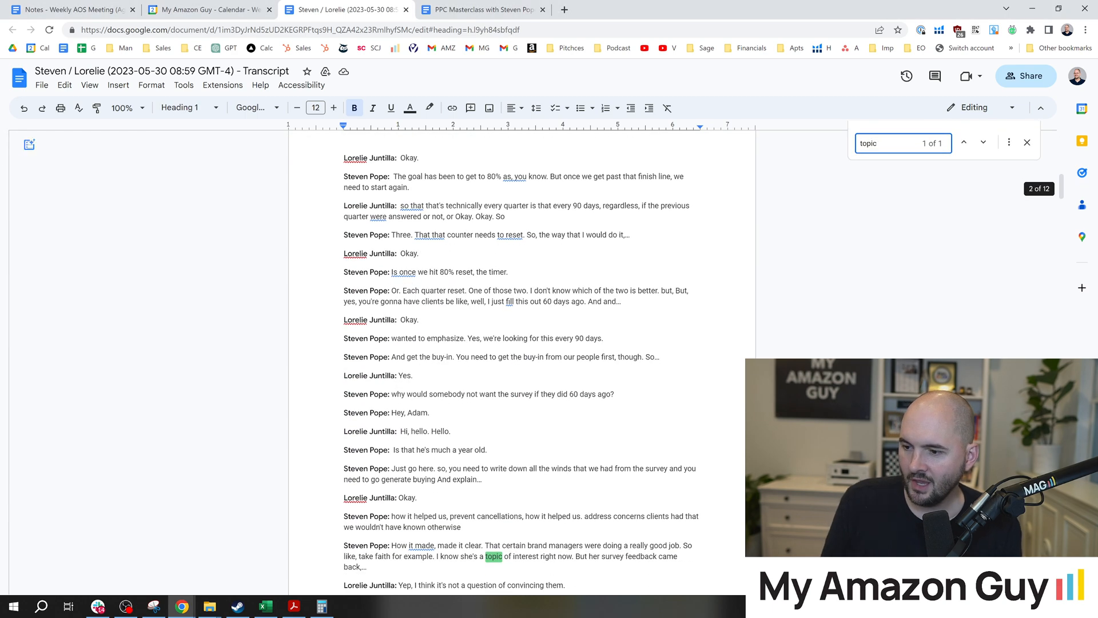